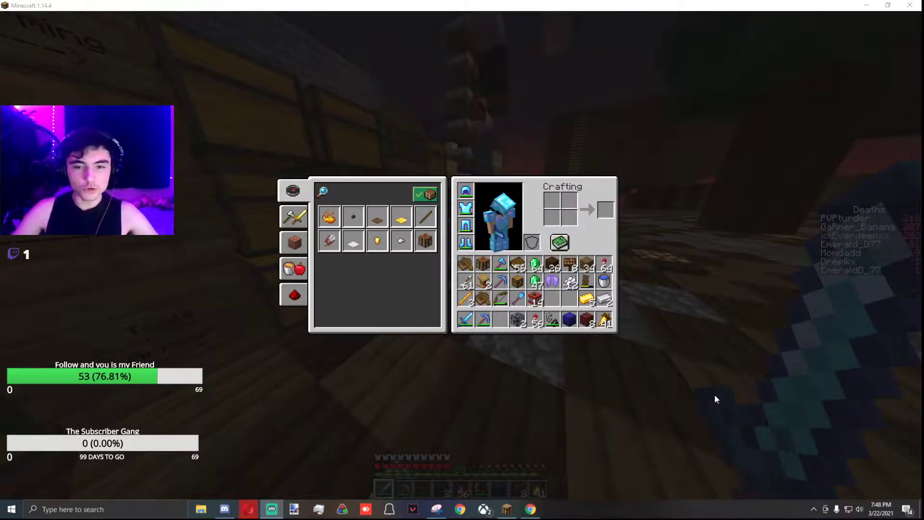
{"action": "mouse_move", "coordinate": [516, 324]}
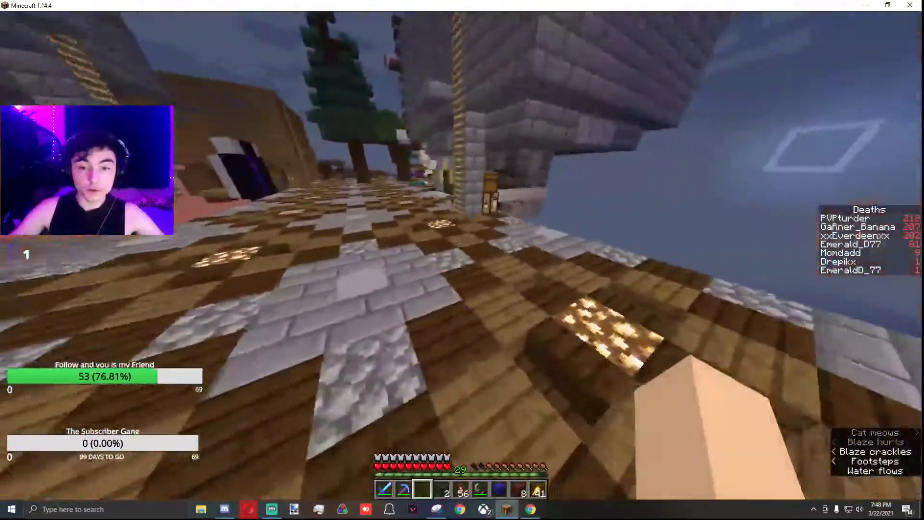
{"action": "mouse_move", "coordinate": [462, 258]}
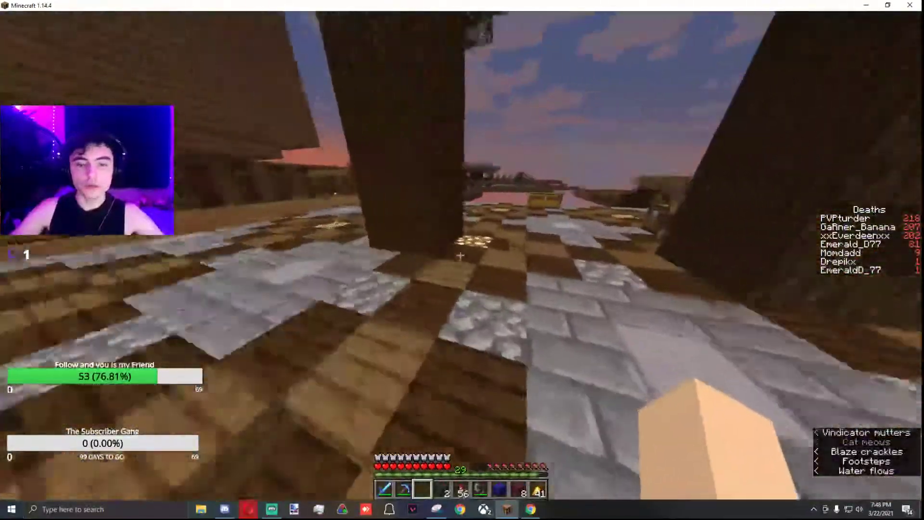
Close the inventory to return to walking around the spawn area.
{"action": "key", "text": "e"}
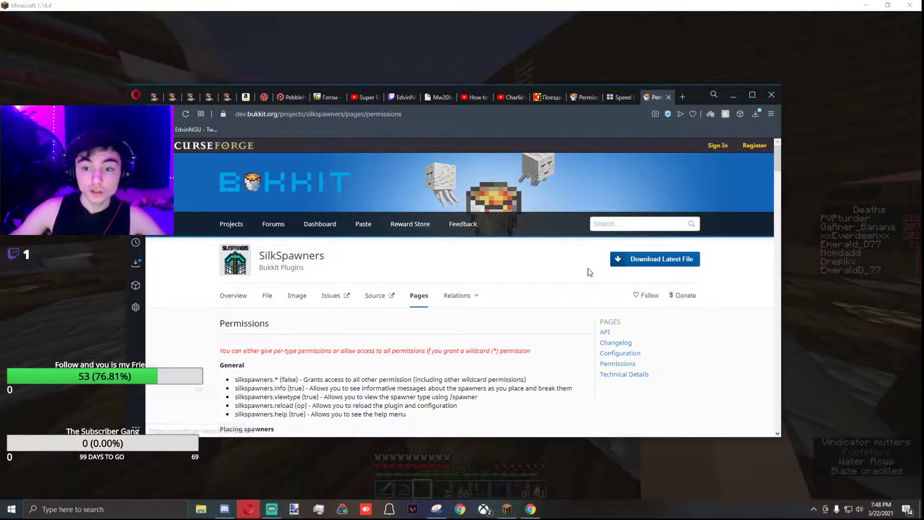
{"action": "mouse_move", "coordinate": [309, 263]}
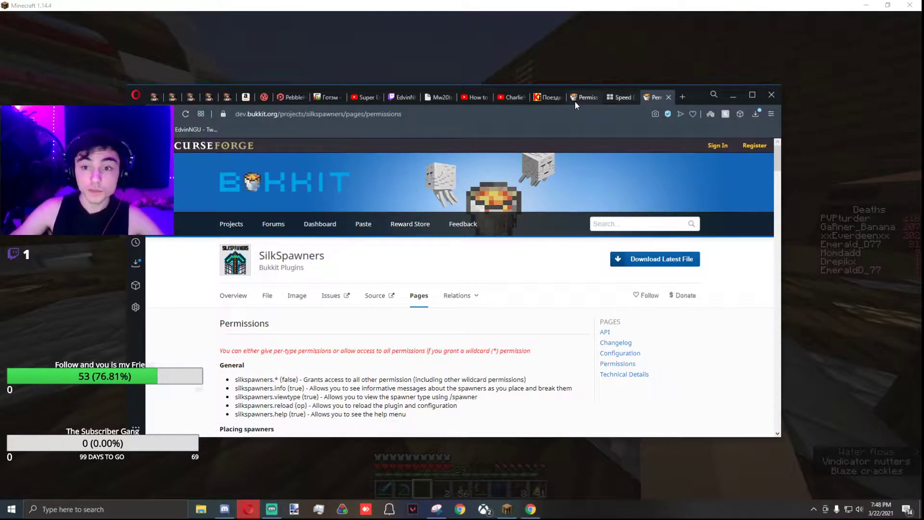
Switch the browser to the PermissionsEx for 1.14.4 forum thread.
{"action": "left_click", "coordinate": [582, 97]}
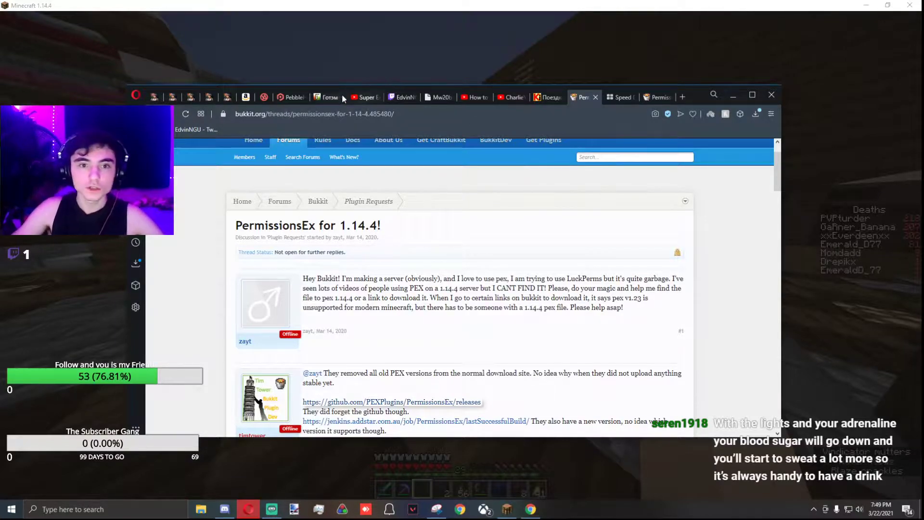
{"action": "mouse_move", "coordinate": [331, 98]}
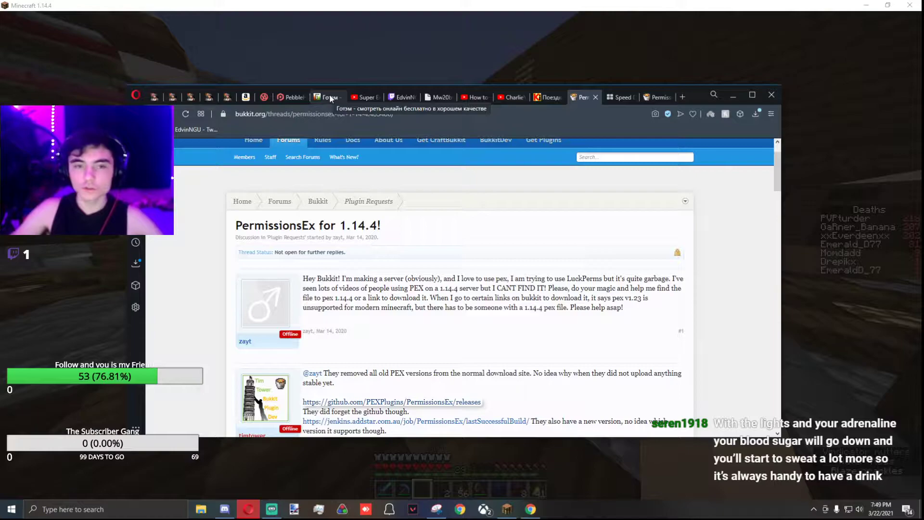
{"action": "mouse_move", "coordinate": [295, 97]}
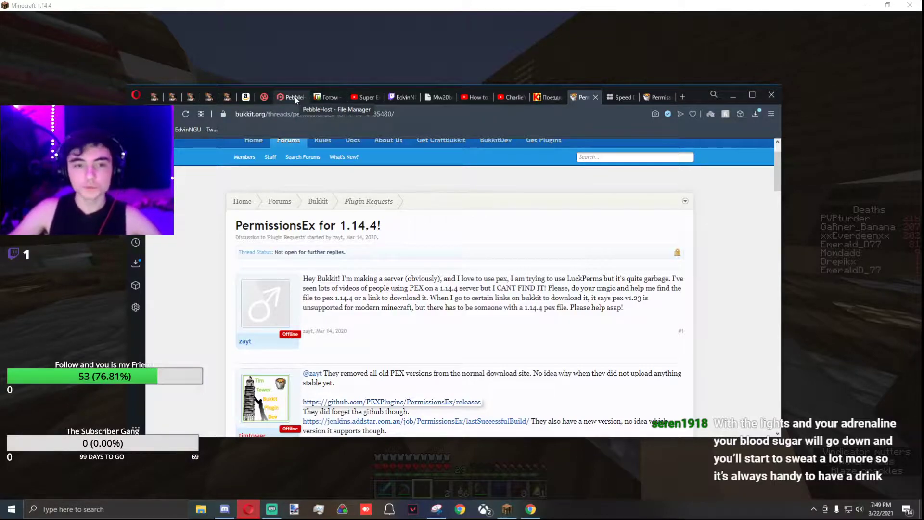
Switch to the PebbleHost File Manager for server Edvin listing plugins and world folders.
{"action": "left_click", "coordinate": [290, 96]}
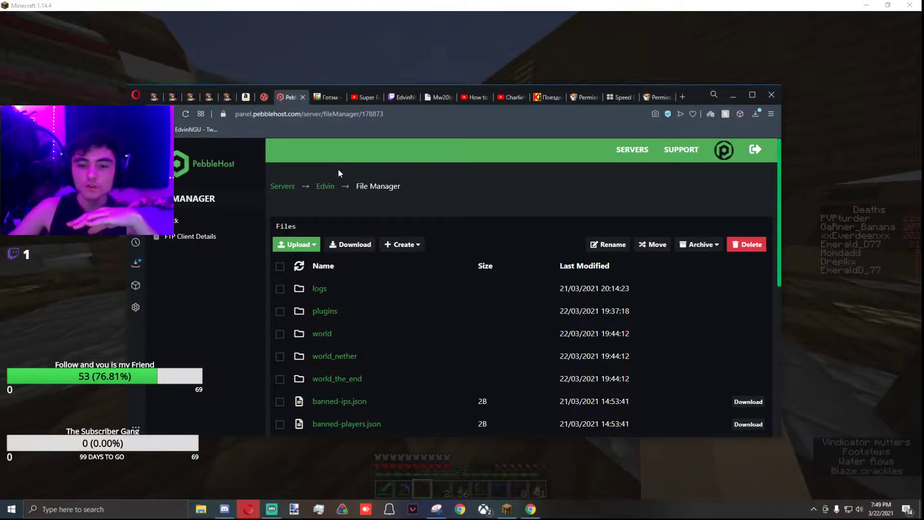
{"action": "mouse_move", "coordinate": [334, 313]}
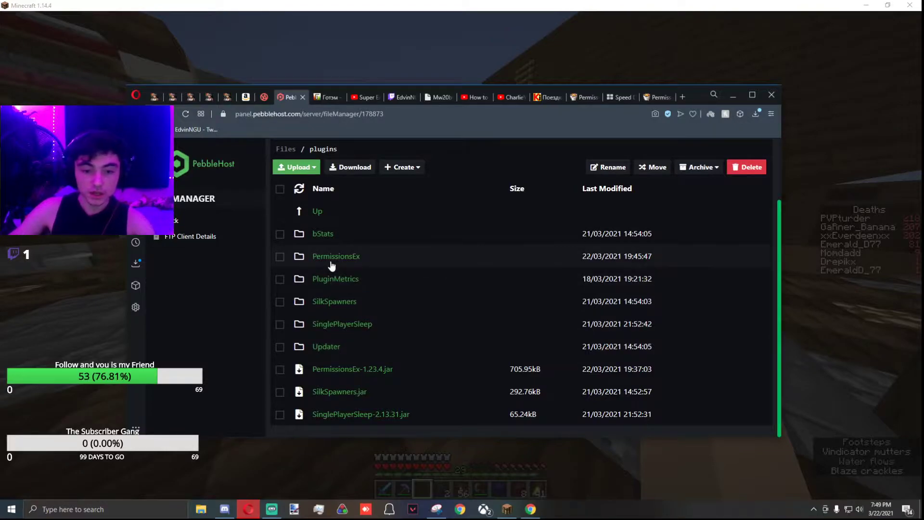
{"action": "mouse_move", "coordinate": [335, 309]}
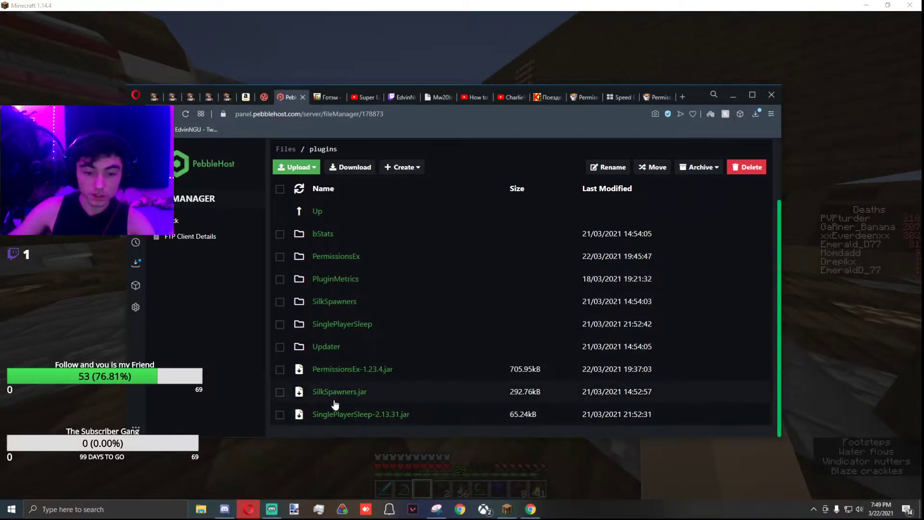
{"action": "mouse_move", "coordinate": [337, 376]}
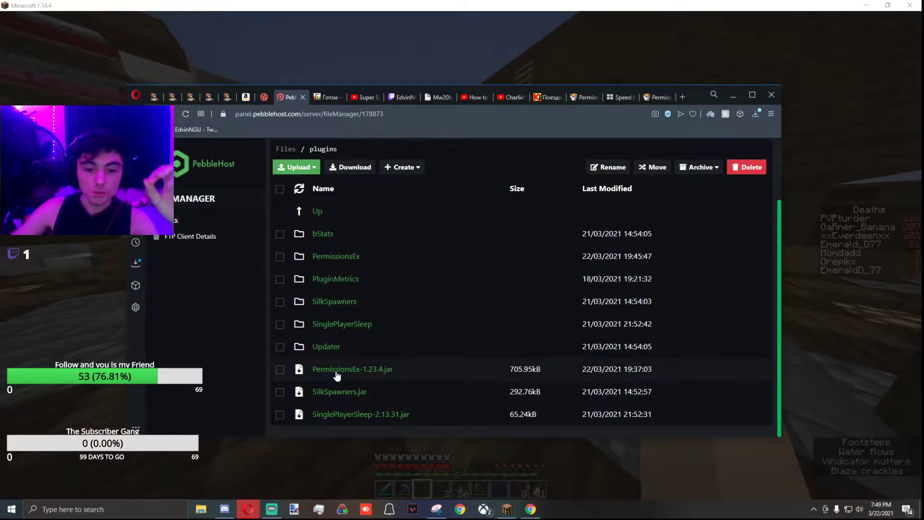
{"action": "mouse_move", "coordinate": [327, 263]}
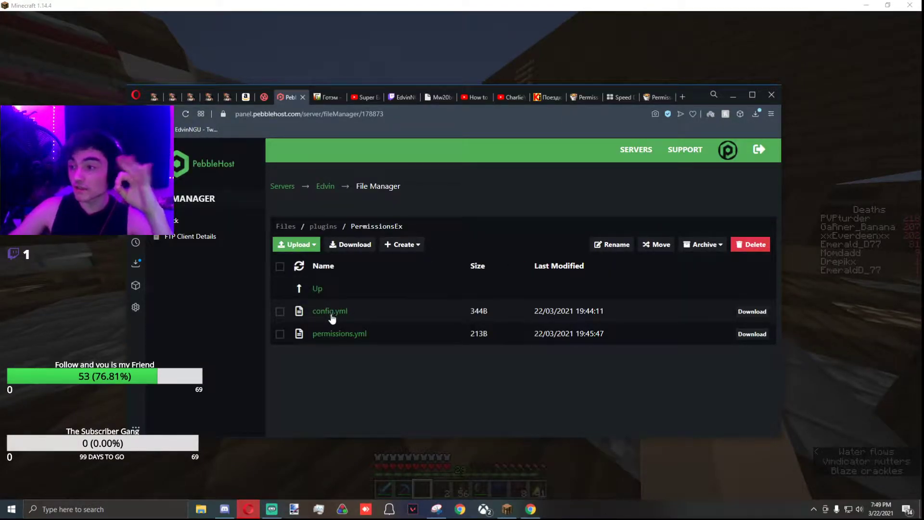
Open PermissionsEx's config.yml in the editor to review backend and permissions settings.
{"action": "left_click", "coordinate": [329, 311]}
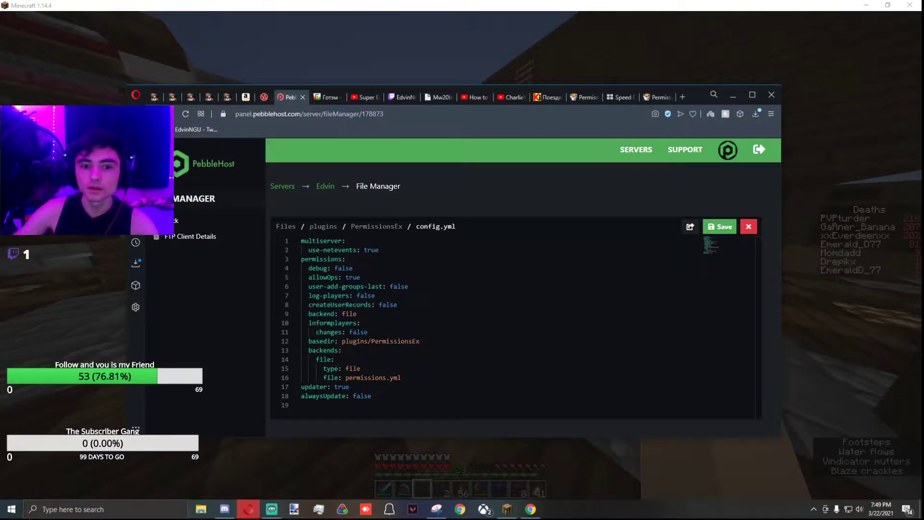
{"action": "mouse_move", "coordinate": [700, 231]}
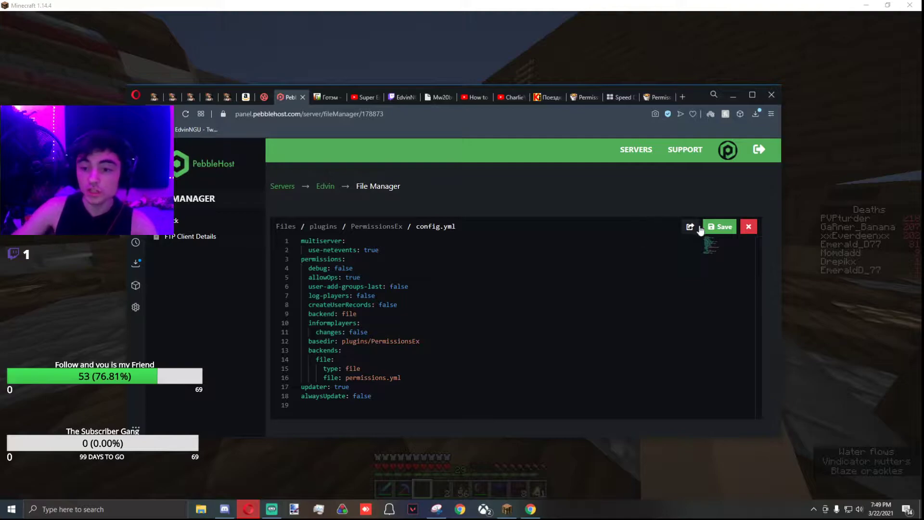
{"action": "mouse_move", "coordinate": [859, 198]}
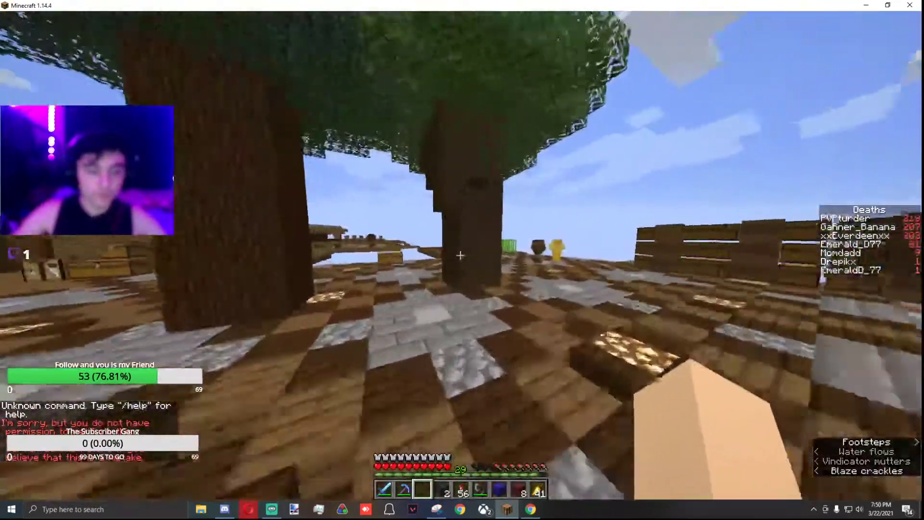
{"action": "mouse_move", "coordinate": [460, 255]}
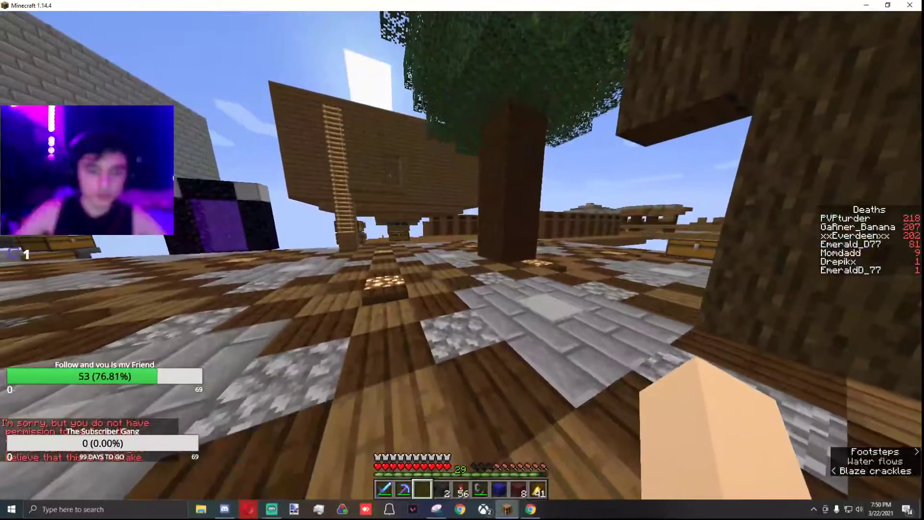
Run the pex demote and /reload commands in chat, then take the blaze spawner from the inventory.
{"action": "type", "text": "/permissionsexdemote"}
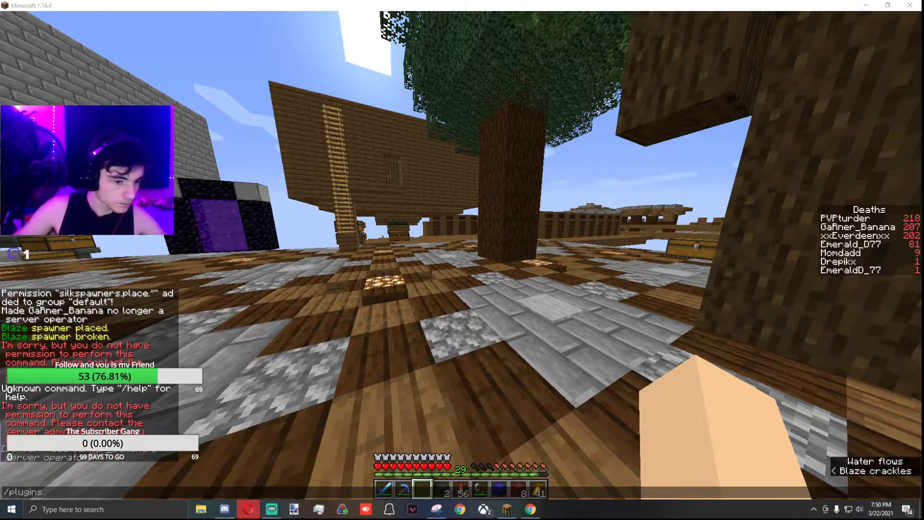
{"action": "type", "text": "/reload"}
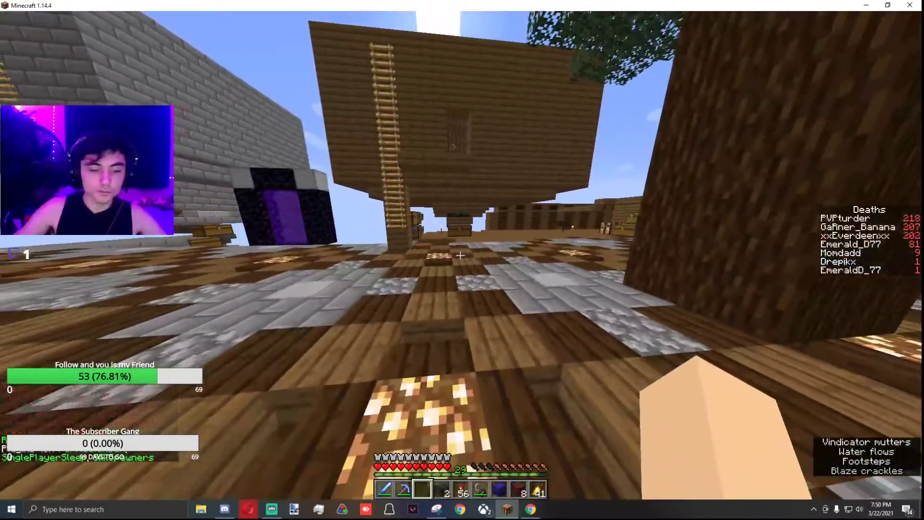
{"action": "key", "text": "e"}
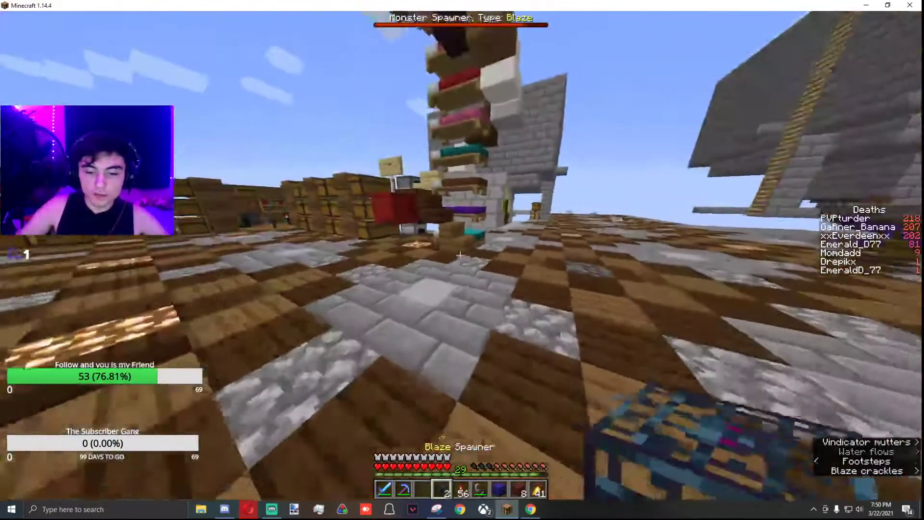
{"action": "key", "text": "e"}
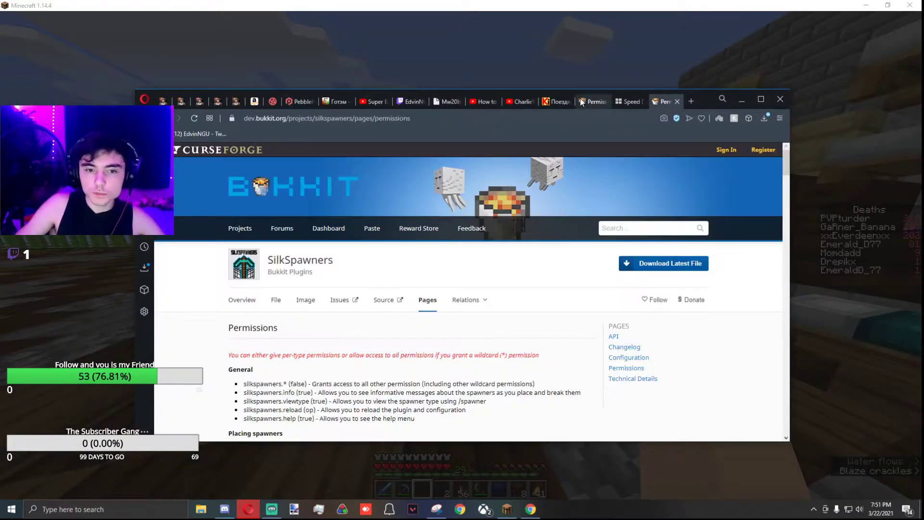
Scroll the SilkSpawners project page down to its Permissions section.
{"action": "left_click", "coordinate": [592, 101]}
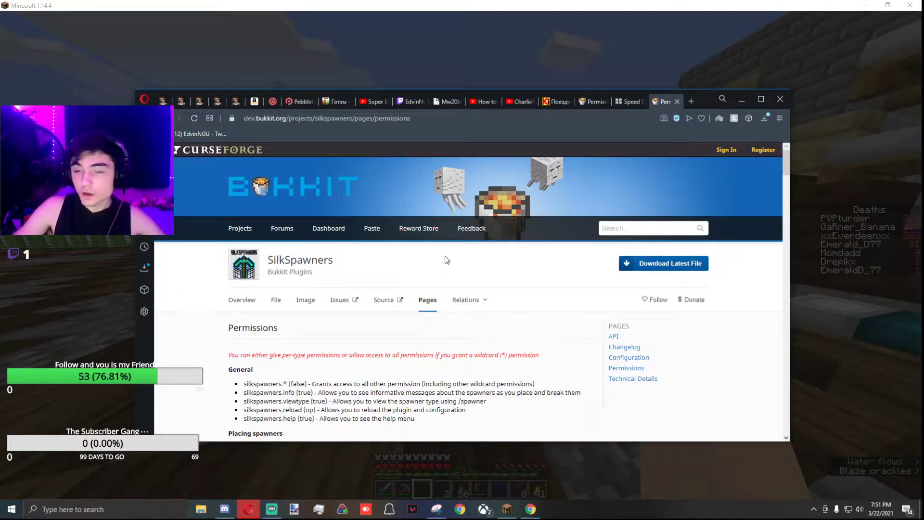
{"action": "scroll", "scroll_direction": "down", "scroll_amount": 3}
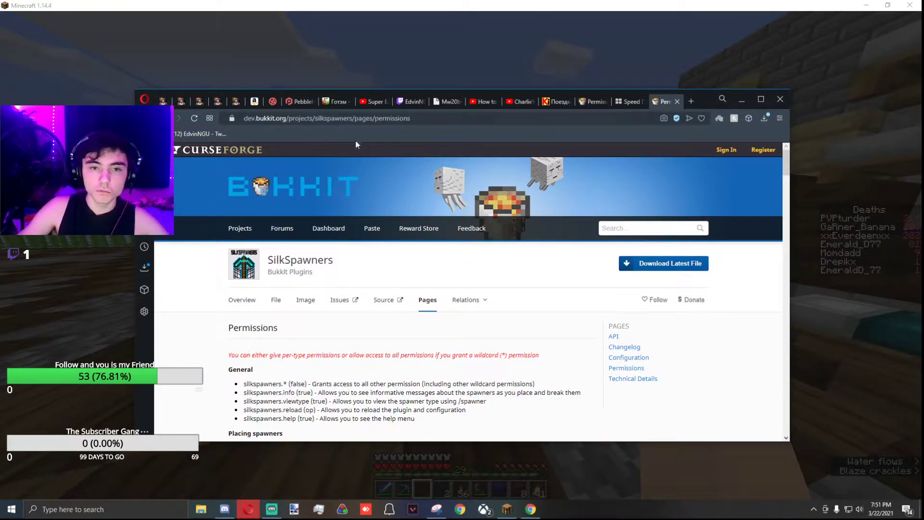
{"action": "scroll", "scroll_direction": "down", "scroll_amount": 3}
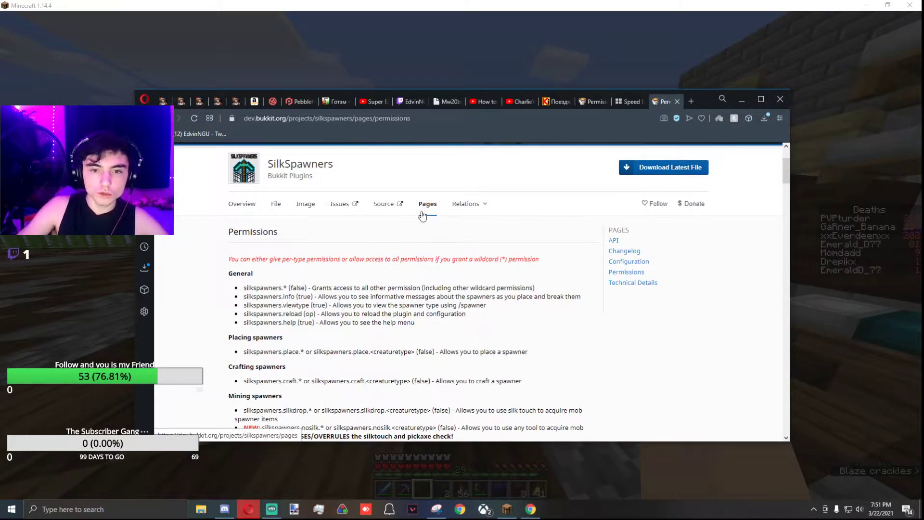
{"action": "scroll", "scroll_direction": "down", "scroll_amount": 3}
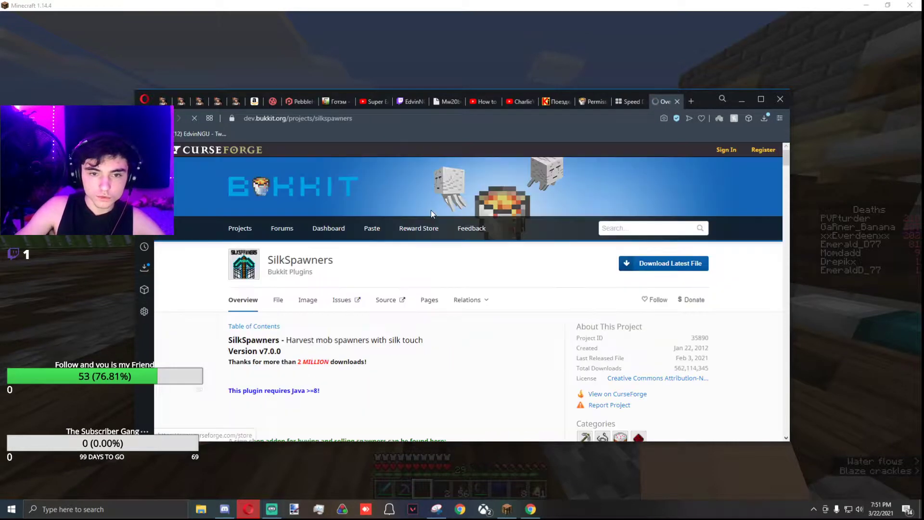
{"action": "scroll", "scroll_direction": "down", "scroll_amount": 3}
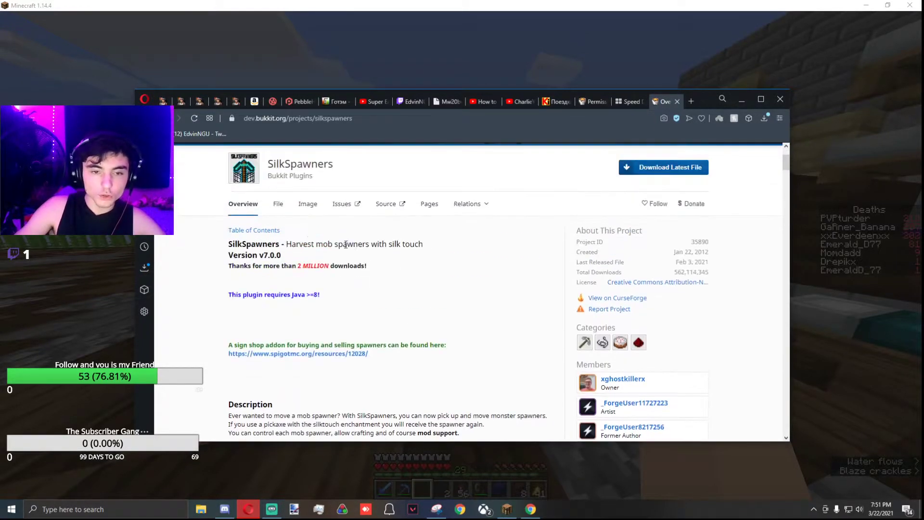
{"action": "scroll", "scroll_direction": "down", "scroll_amount": 3}
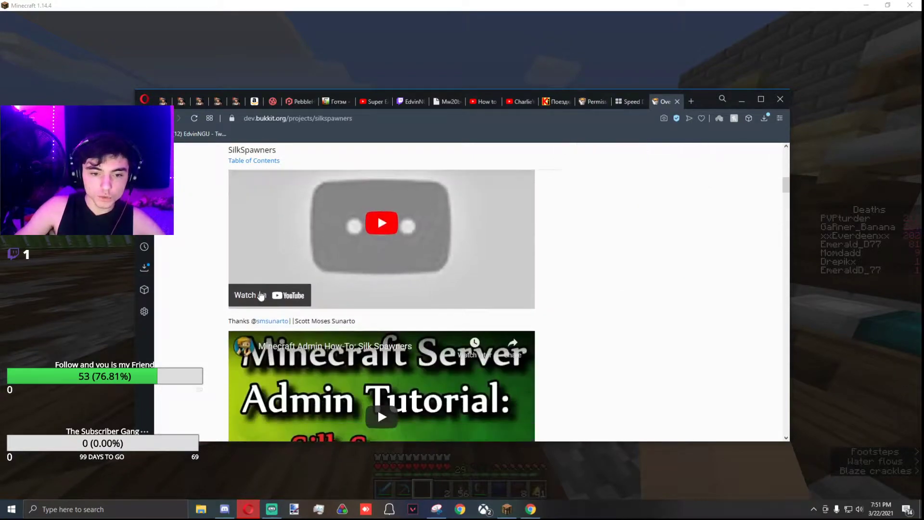
{"action": "scroll", "scroll_direction": "down", "scroll_amount": 3}
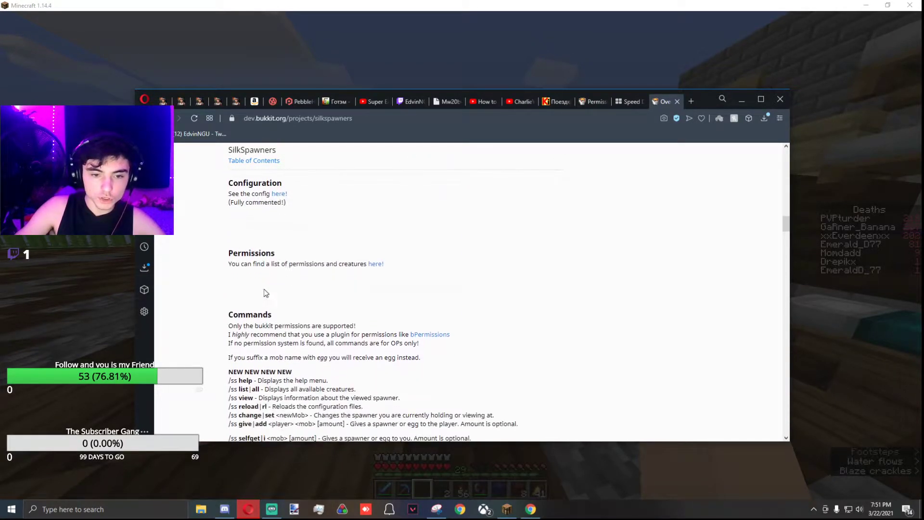
Follow the 'here!' link to the full SilkSpawners permissions list and scroll through the nodes.
{"action": "left_click", "coordinate": [376, 264]}
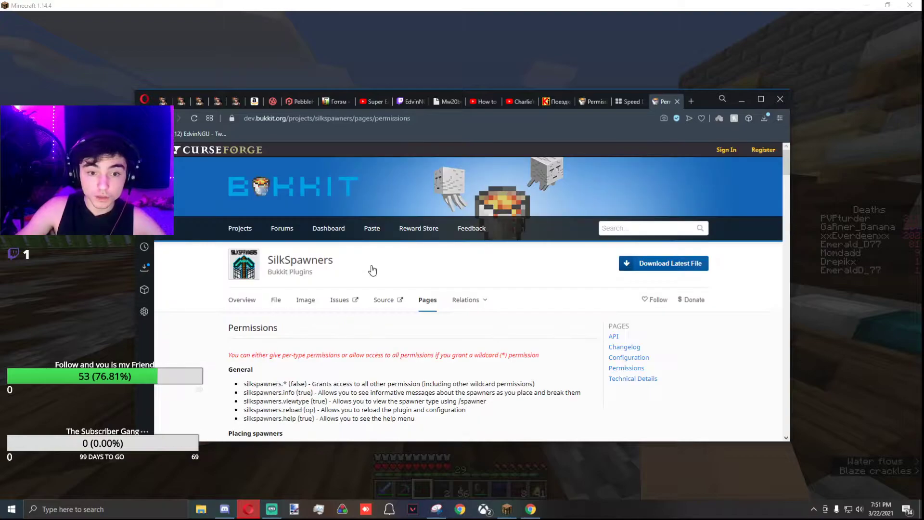
{"action": "scroll", "scroll_direction": "down", "scroll_amount": 3}
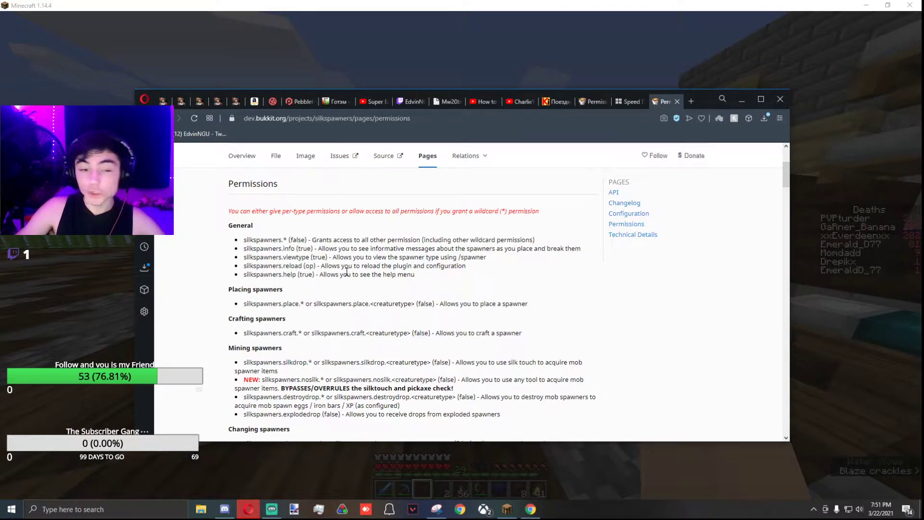
{"action": "mouse_move", "coordinate": [263, 351]}
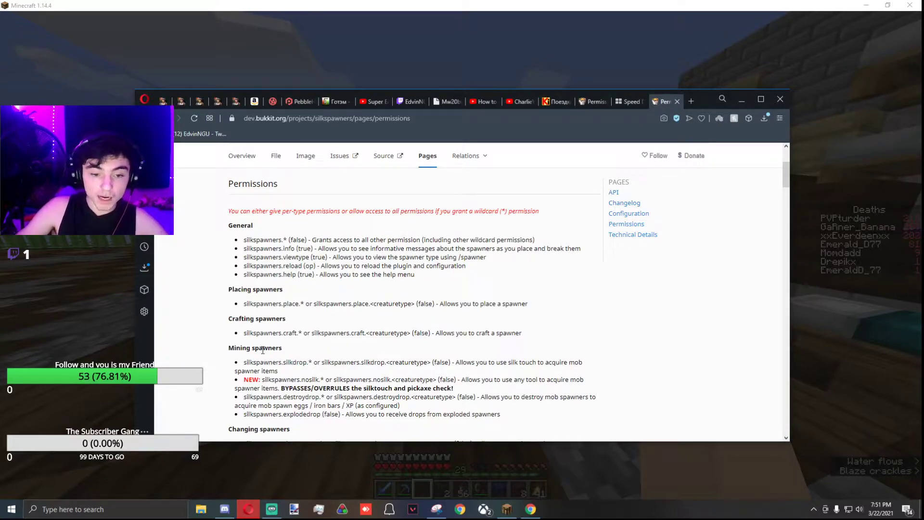
{"action": "scroll", "scroll_direction": "down", "scroll_amount": 3}
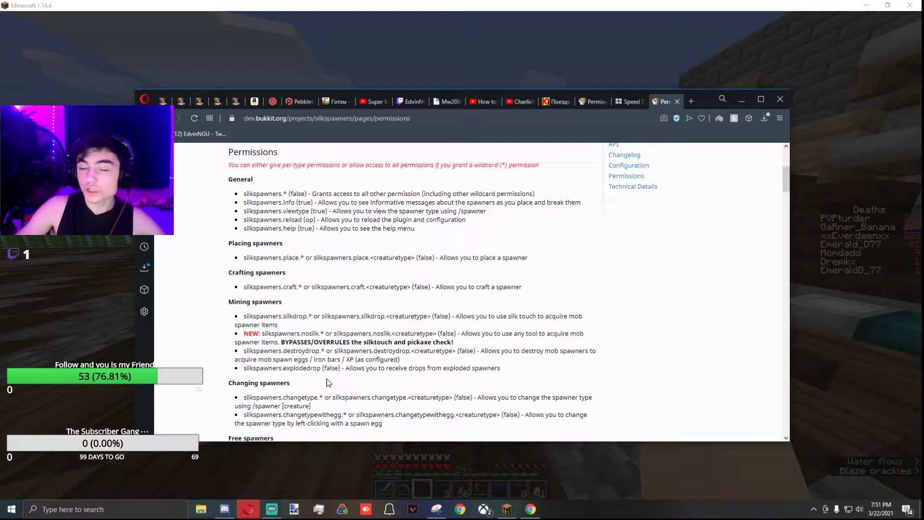
{"action": "mouse_move", "coordinate": [301, 257]}
{"action": "type", "text": "/reload"}
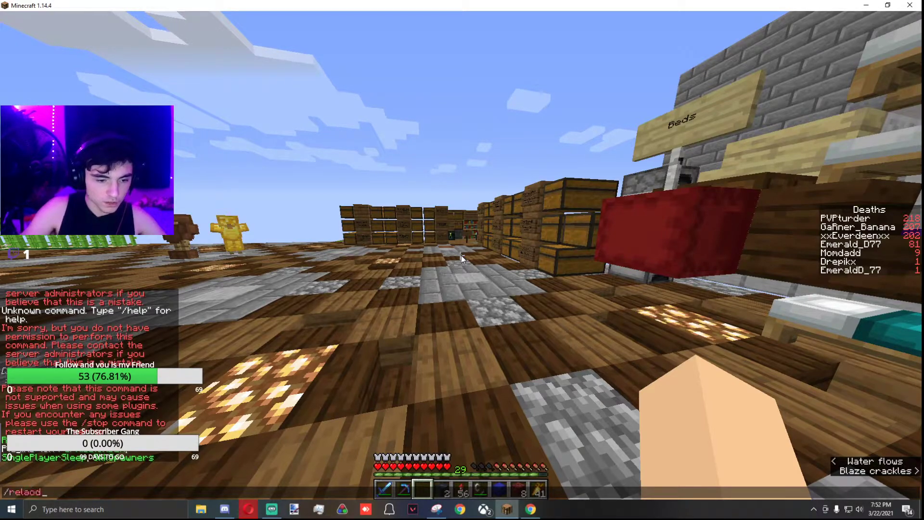
Enter /pex group default add silkspawners..., copying the silkdrop.* node from the Bukkit permissions page.
{"action": "type", "text": "/pex group default add silkspawners.changetypewithegg.*"}
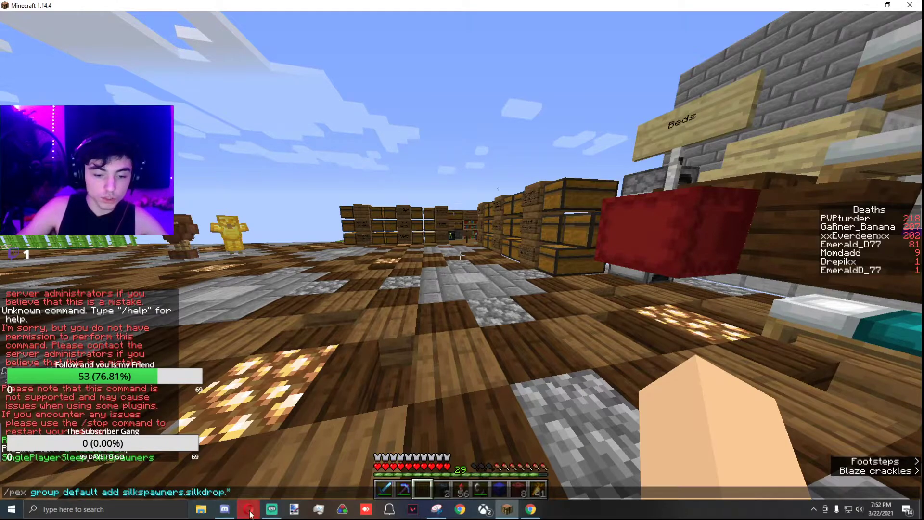
{"action": "left_click", "coordinate": [244, 508]}
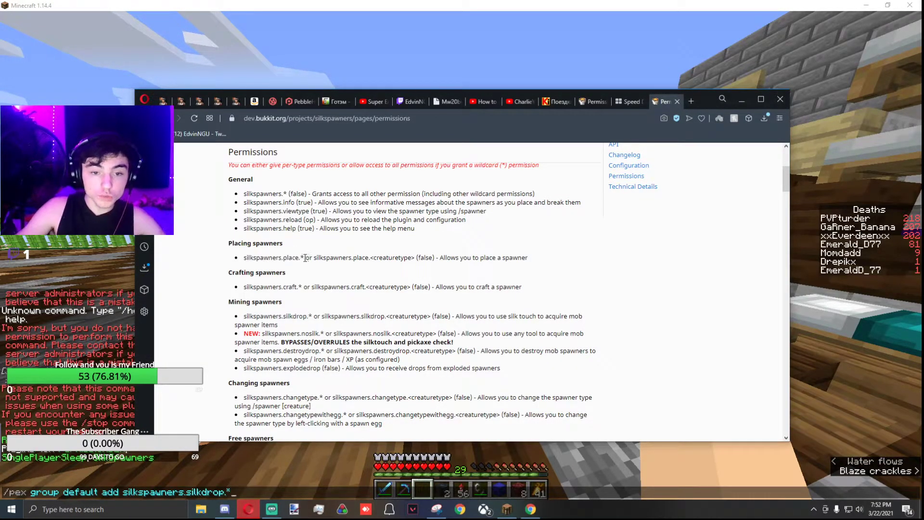
{"action": "double_click", "coordinate": [273, 258]}
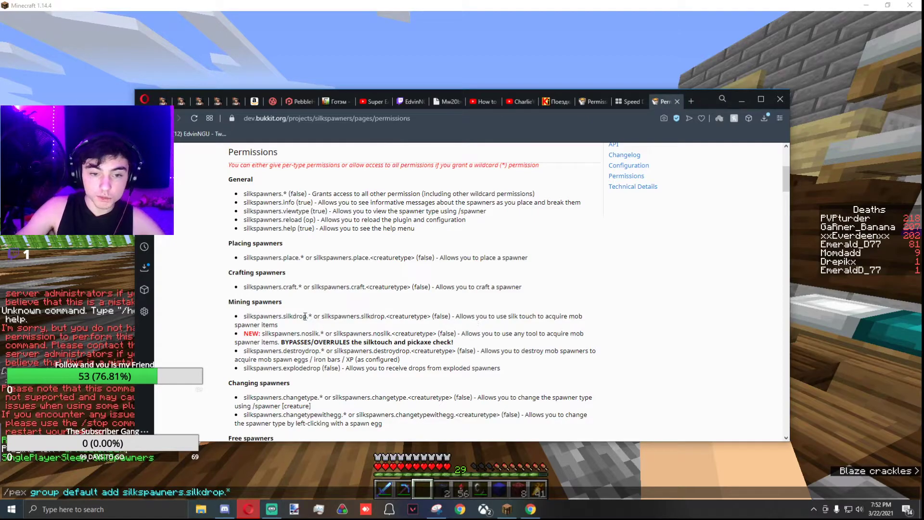
{"action": "double_click", "coordinate": [277, 315]}
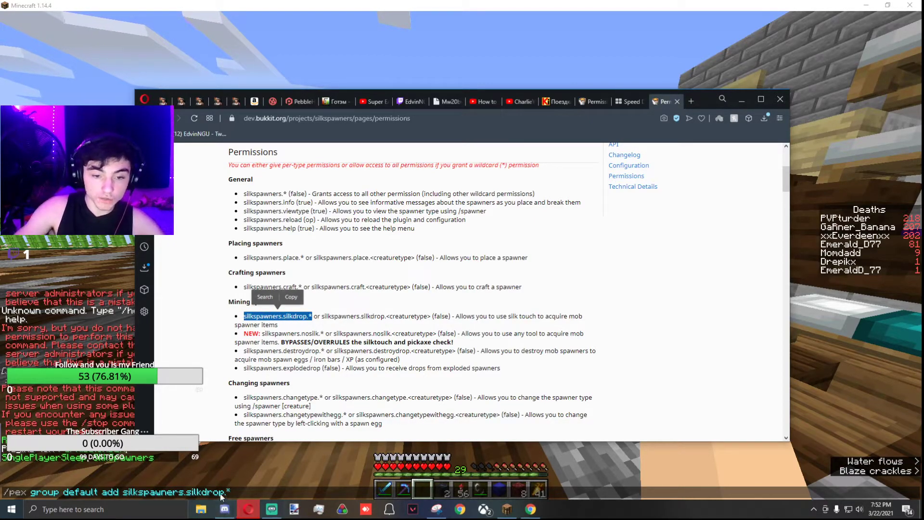
{"action": "scroll", "scroll_direction": "down", "scroll_amount": 3}
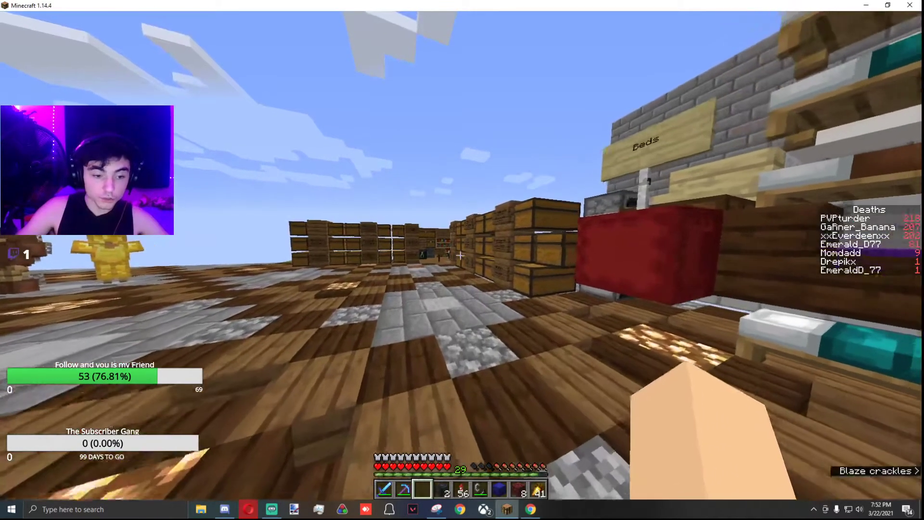
Run /plugins and the pex add command, then /deop GaFner_Banana to test as a non-op.
{"action": "type", "text": "/plugins"}
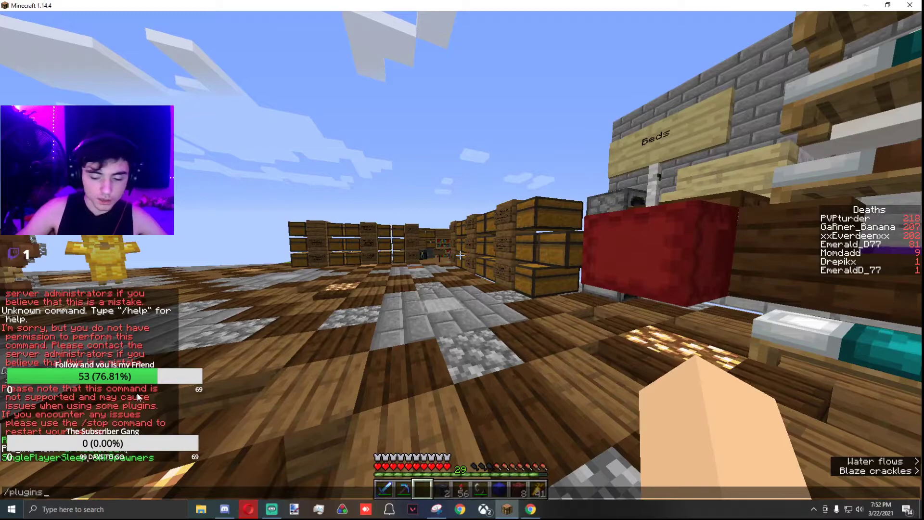
{"action": "type", "text": "/pex group default add silkspawners.changetypewithegg.*"}
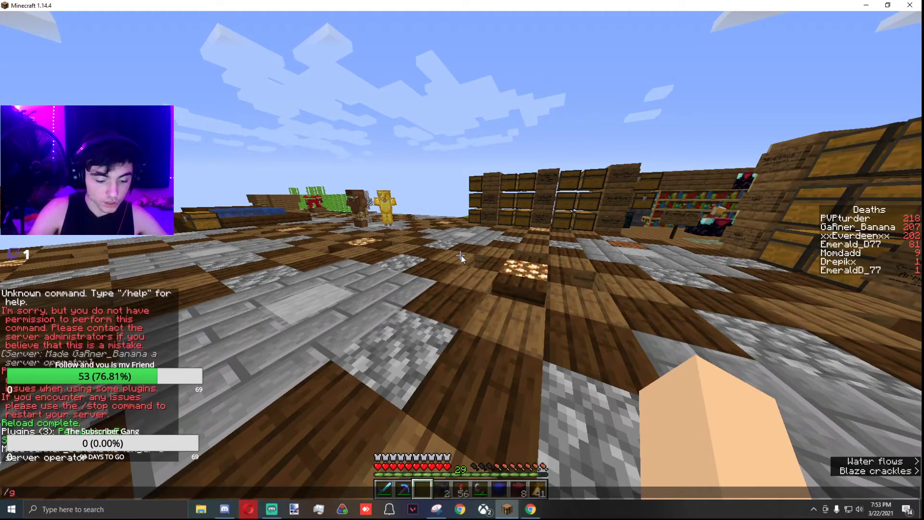
{"action": "type", "text": "amemdoe cr"}
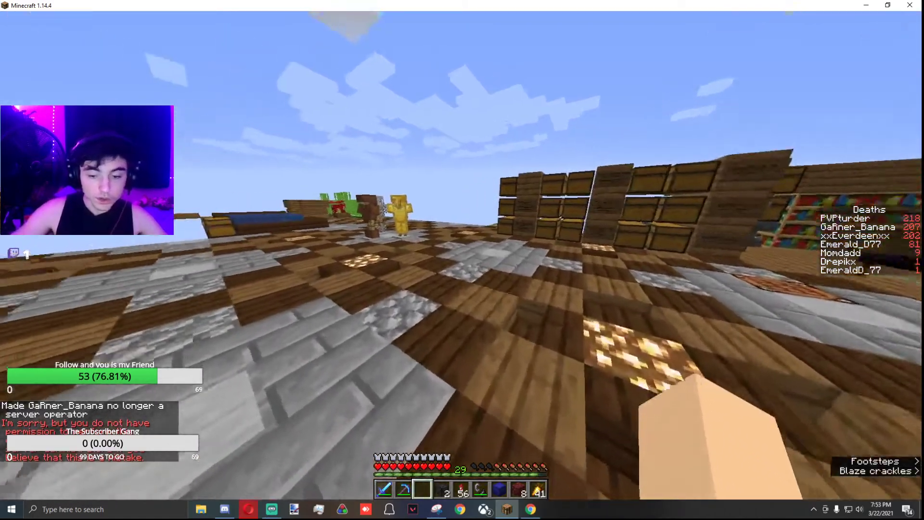
{"action": "key", "text": "e"}
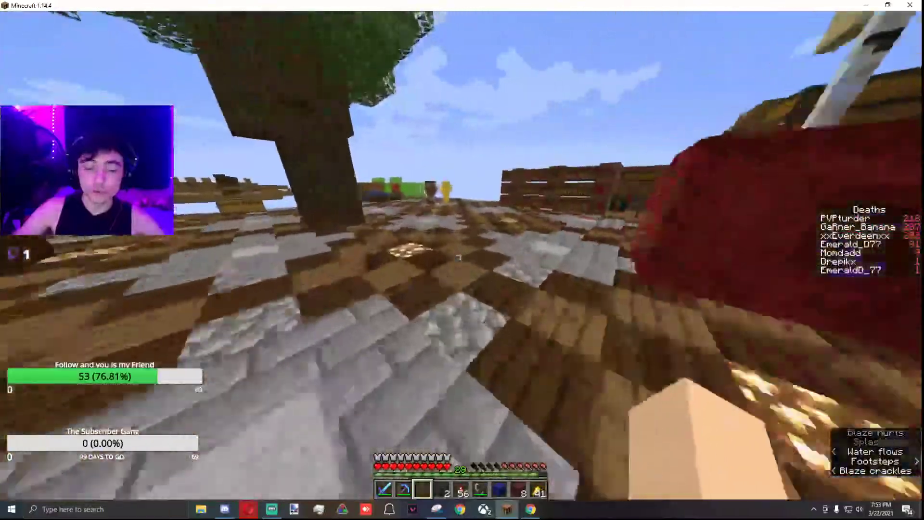
{"action": "mouse_move", "coordinate": [461, 256]}
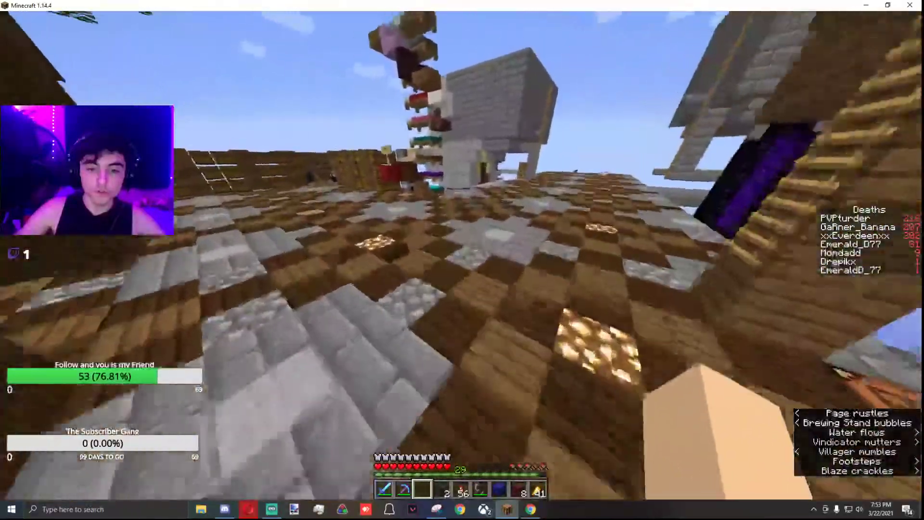
{"action": "mouse_move", "coordinate": [462, 235]}
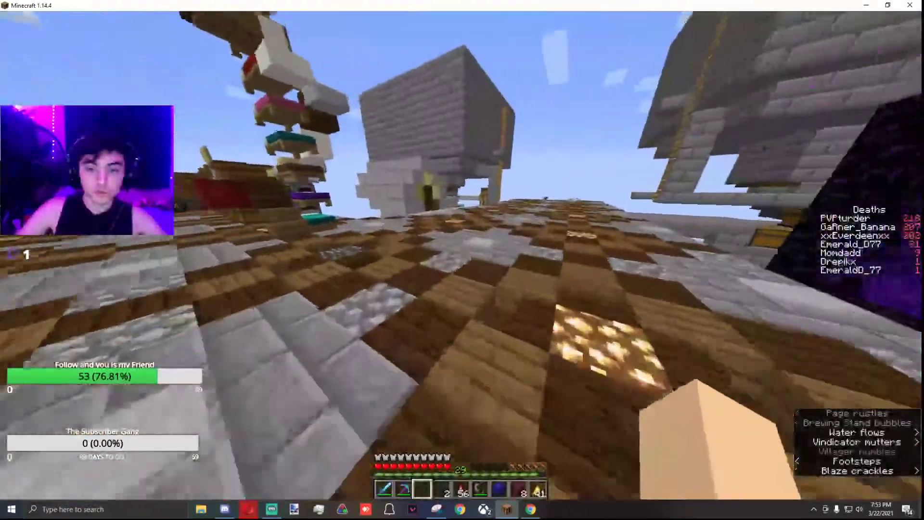
Open the creative inventory after walking around as a non-operator.
{"action": "key", "text": "e"}
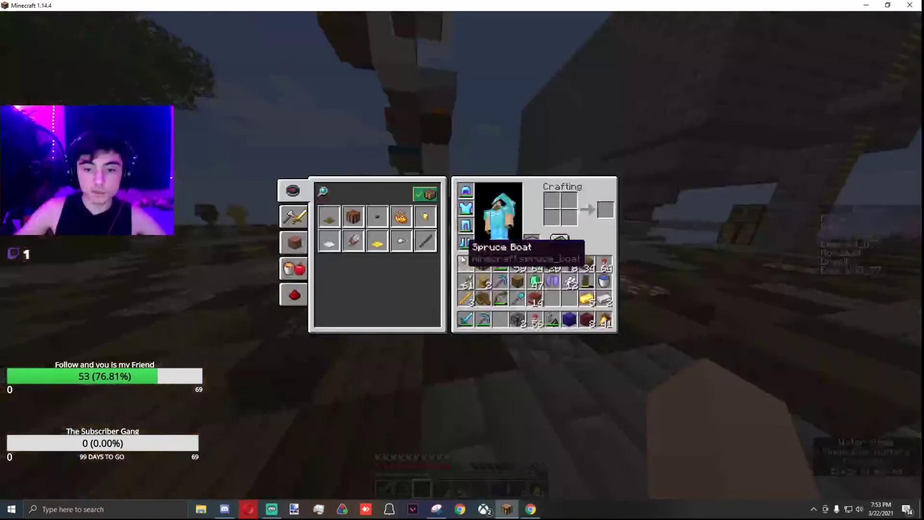